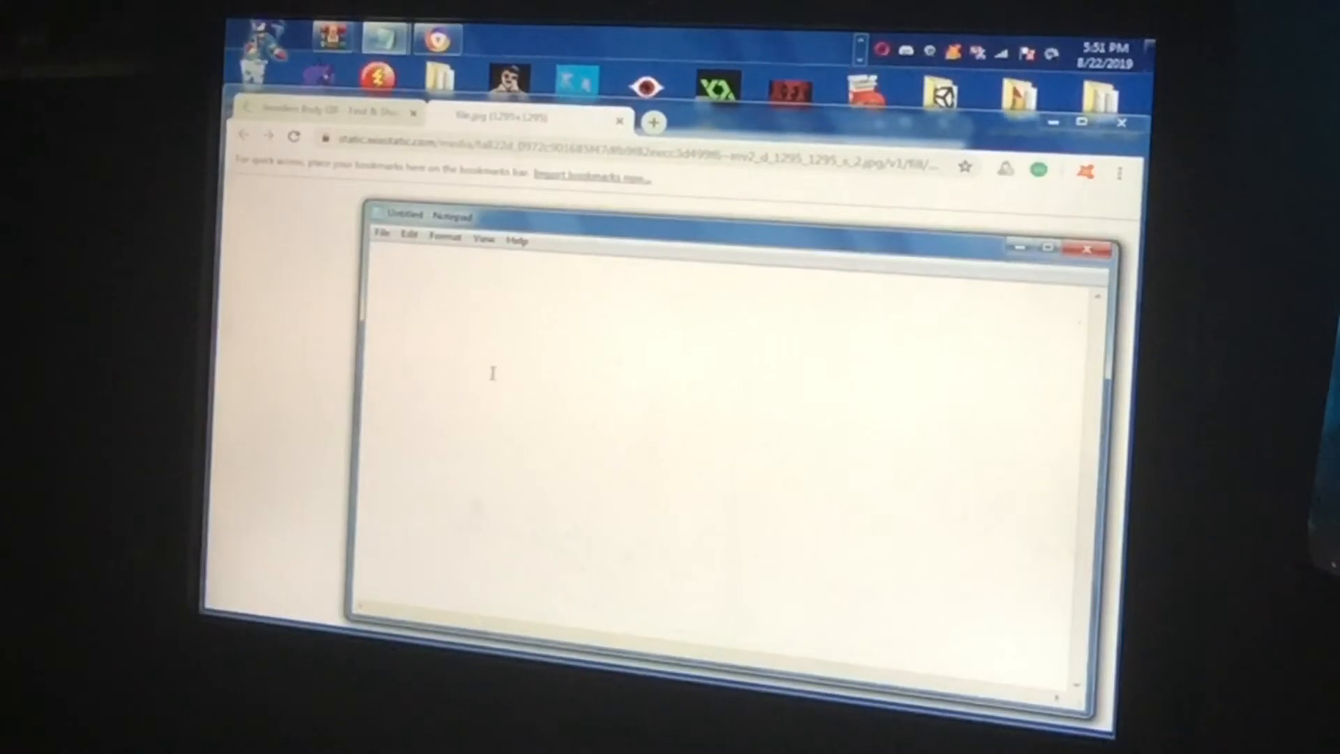
{"action": "type", "text": "You've met with an actual horrifying fate haven't you?"}
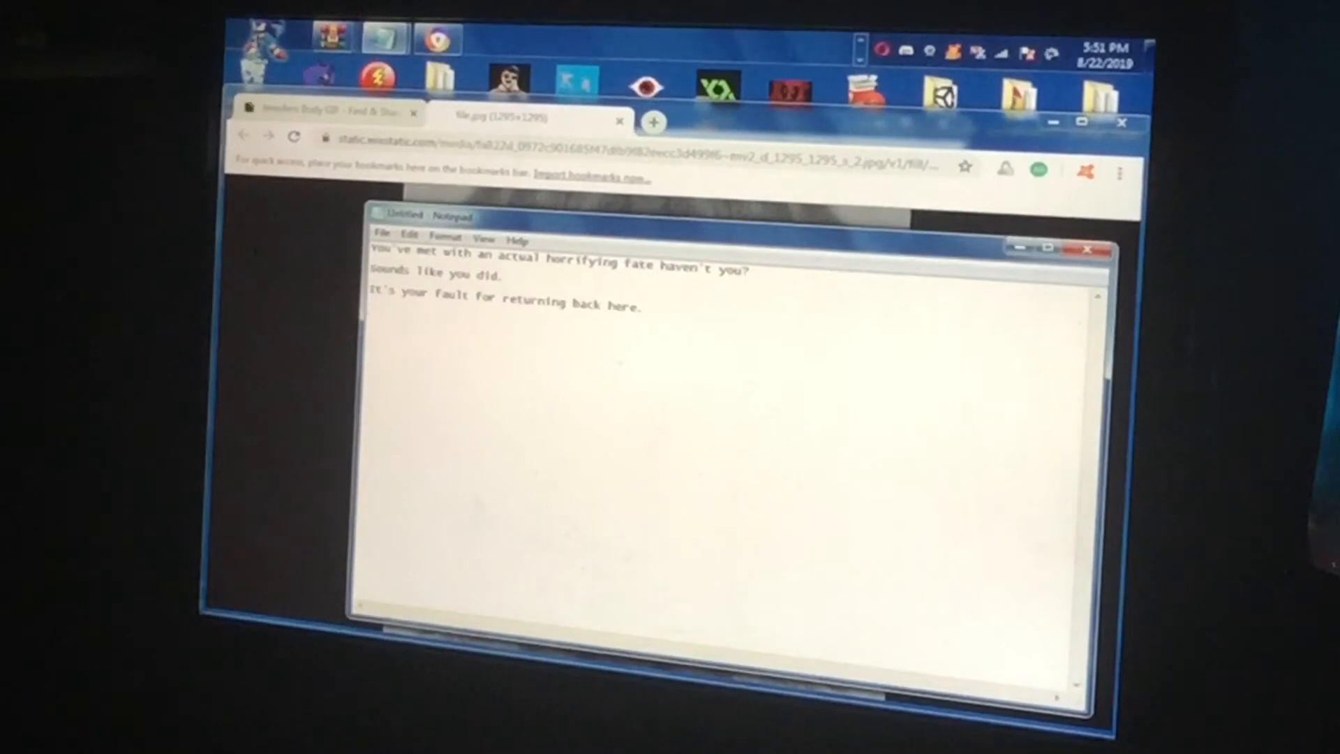
{"action": "type", "text": "NOW FACE ME!"}
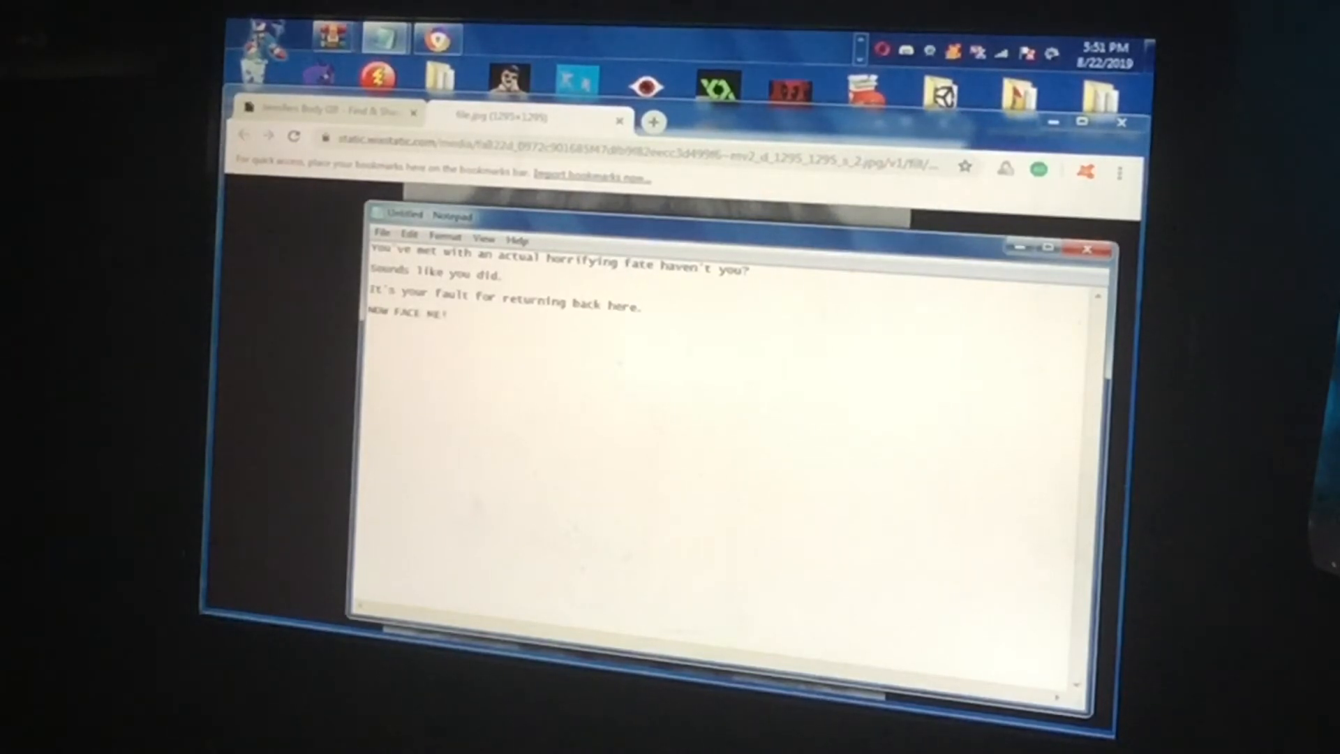